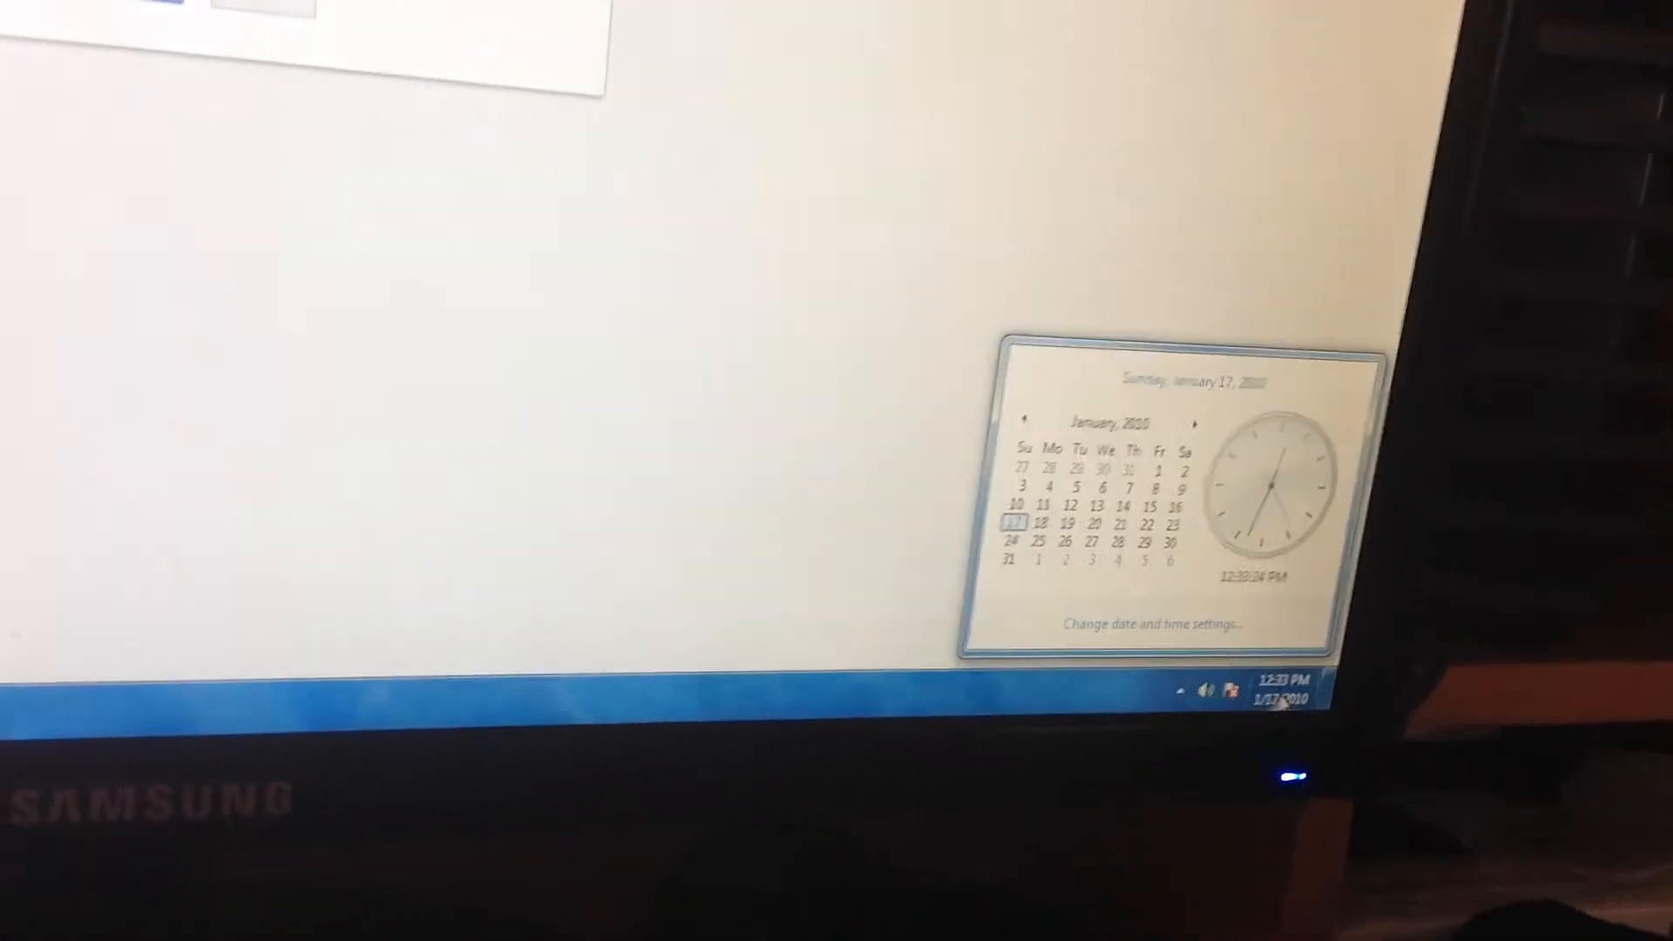
Step: Open the Date and Time settings from the taskbar clock, showing January 17, 2010
left_click(1151, 623)
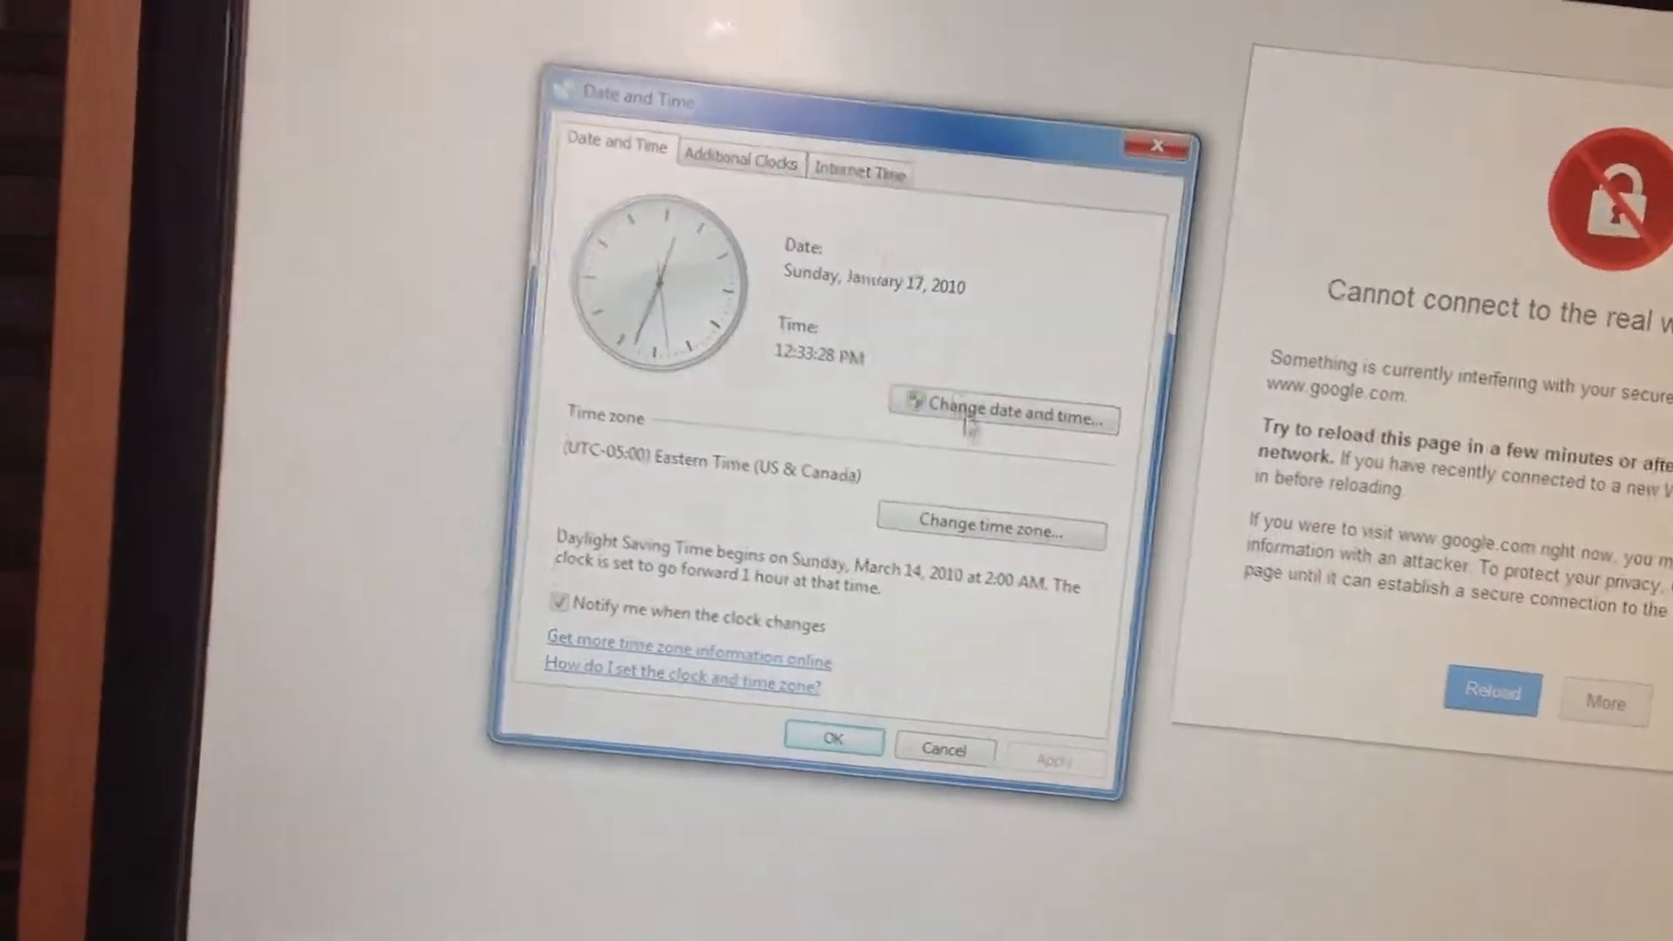
Step: Move the calendar forward from January 2010 to August 2014 and confirm the new date
left_click(1002, 417)
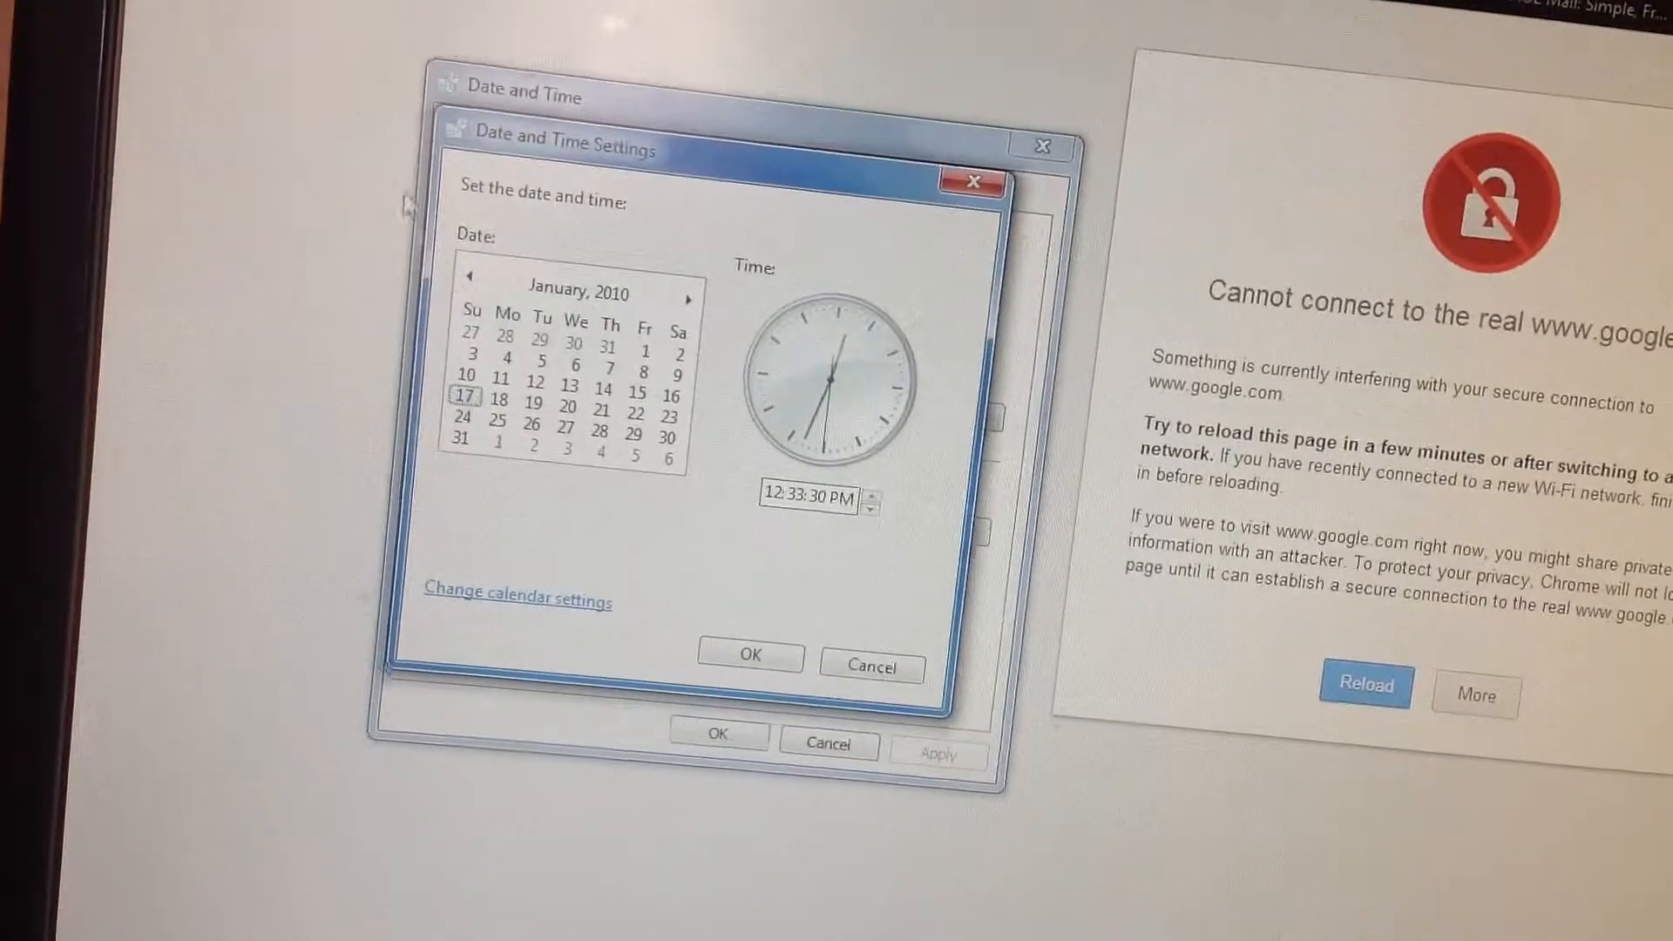
left_click(580, 290)
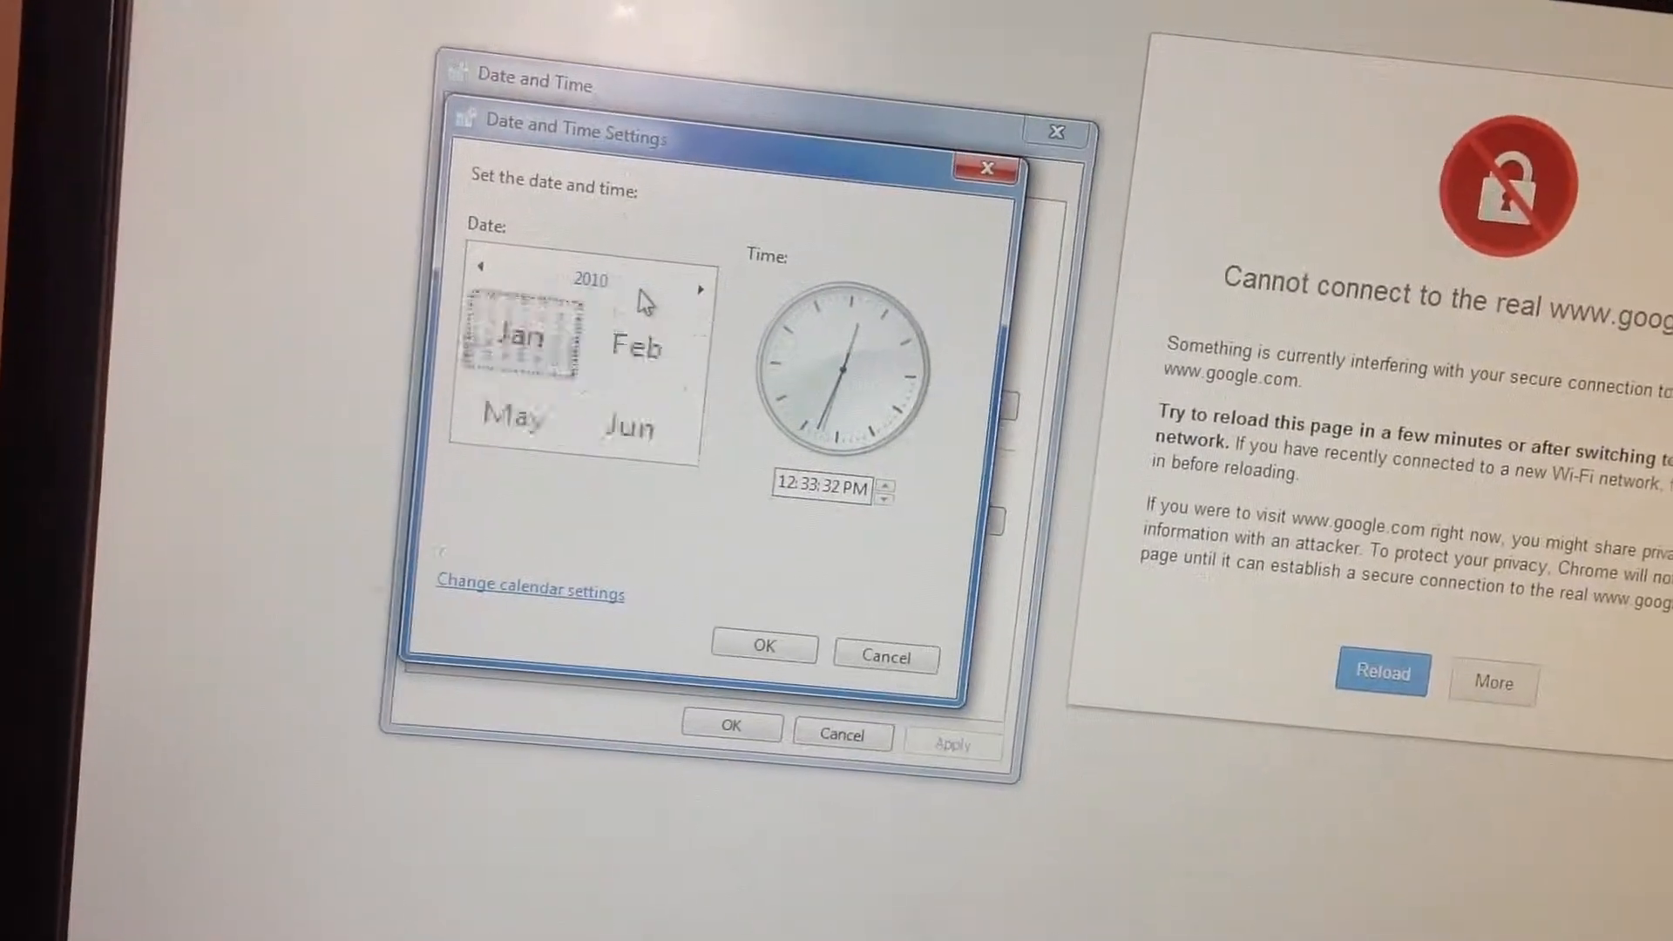
left_click(699, 289)
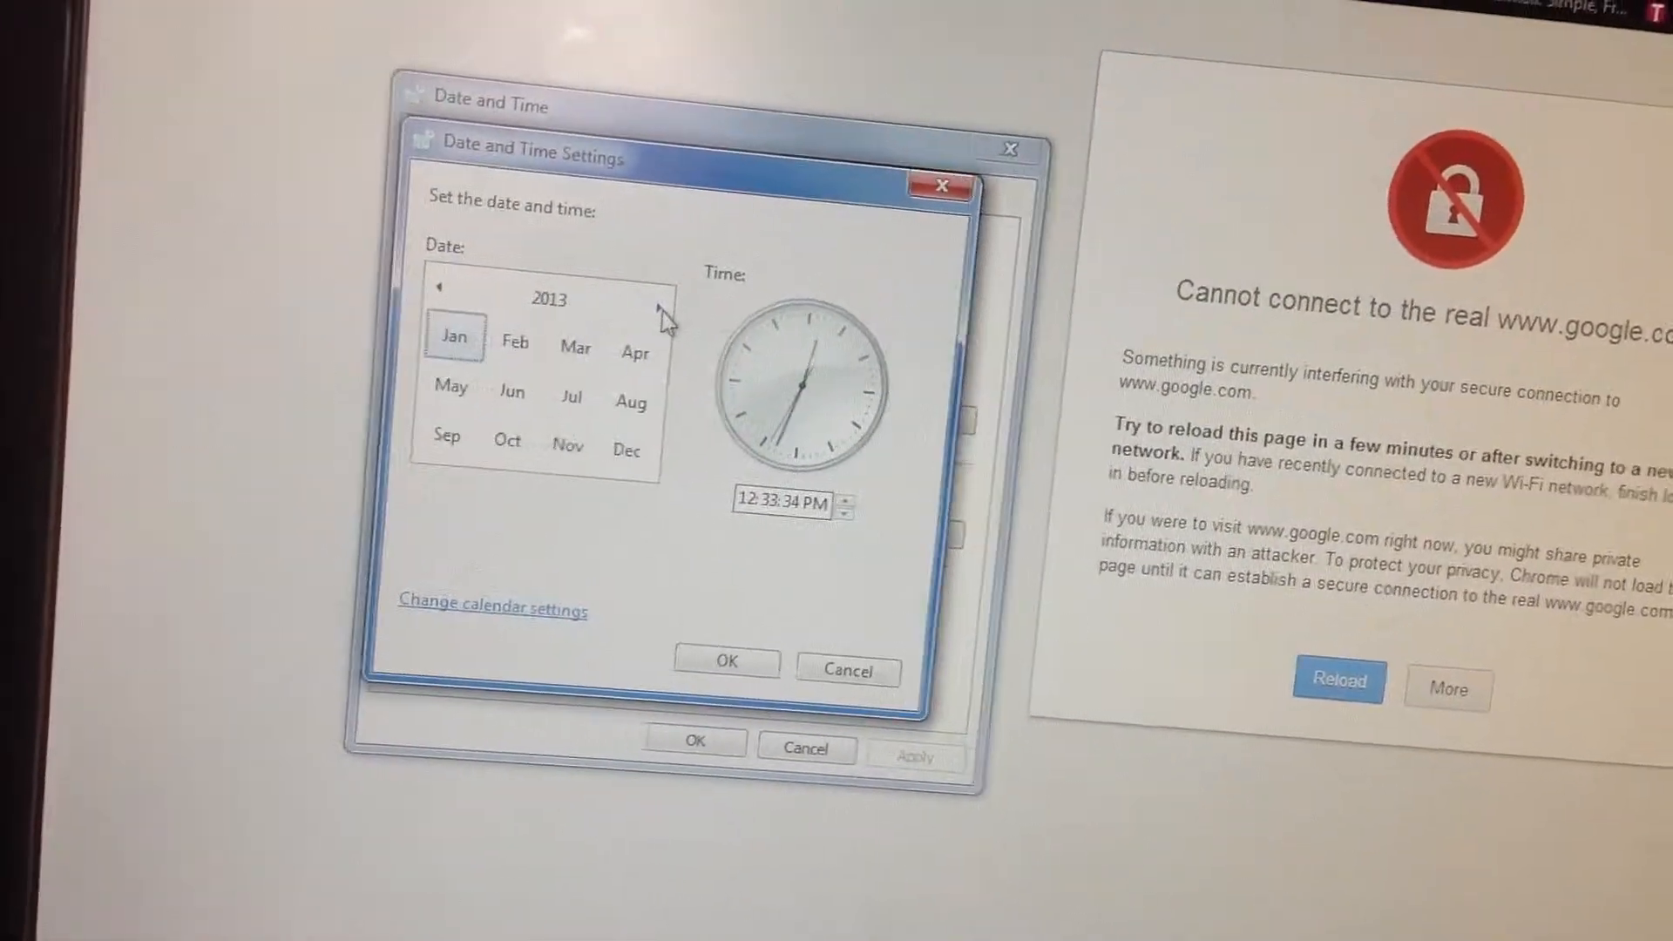
left_click(661, 291)
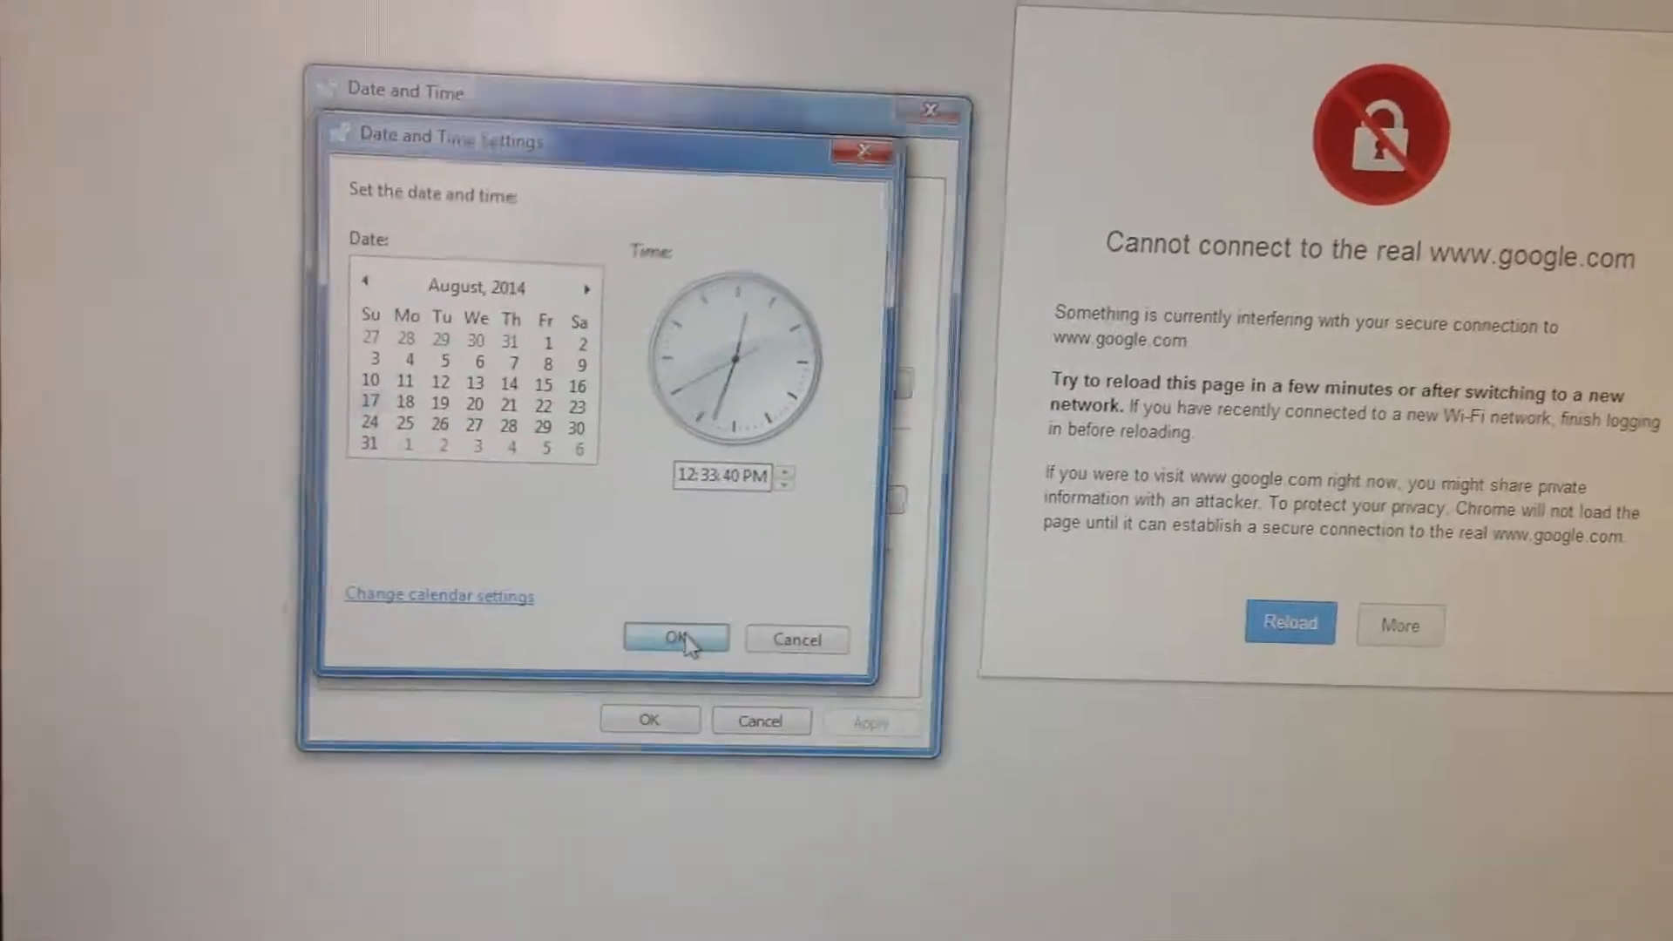
left_click(676, 638)
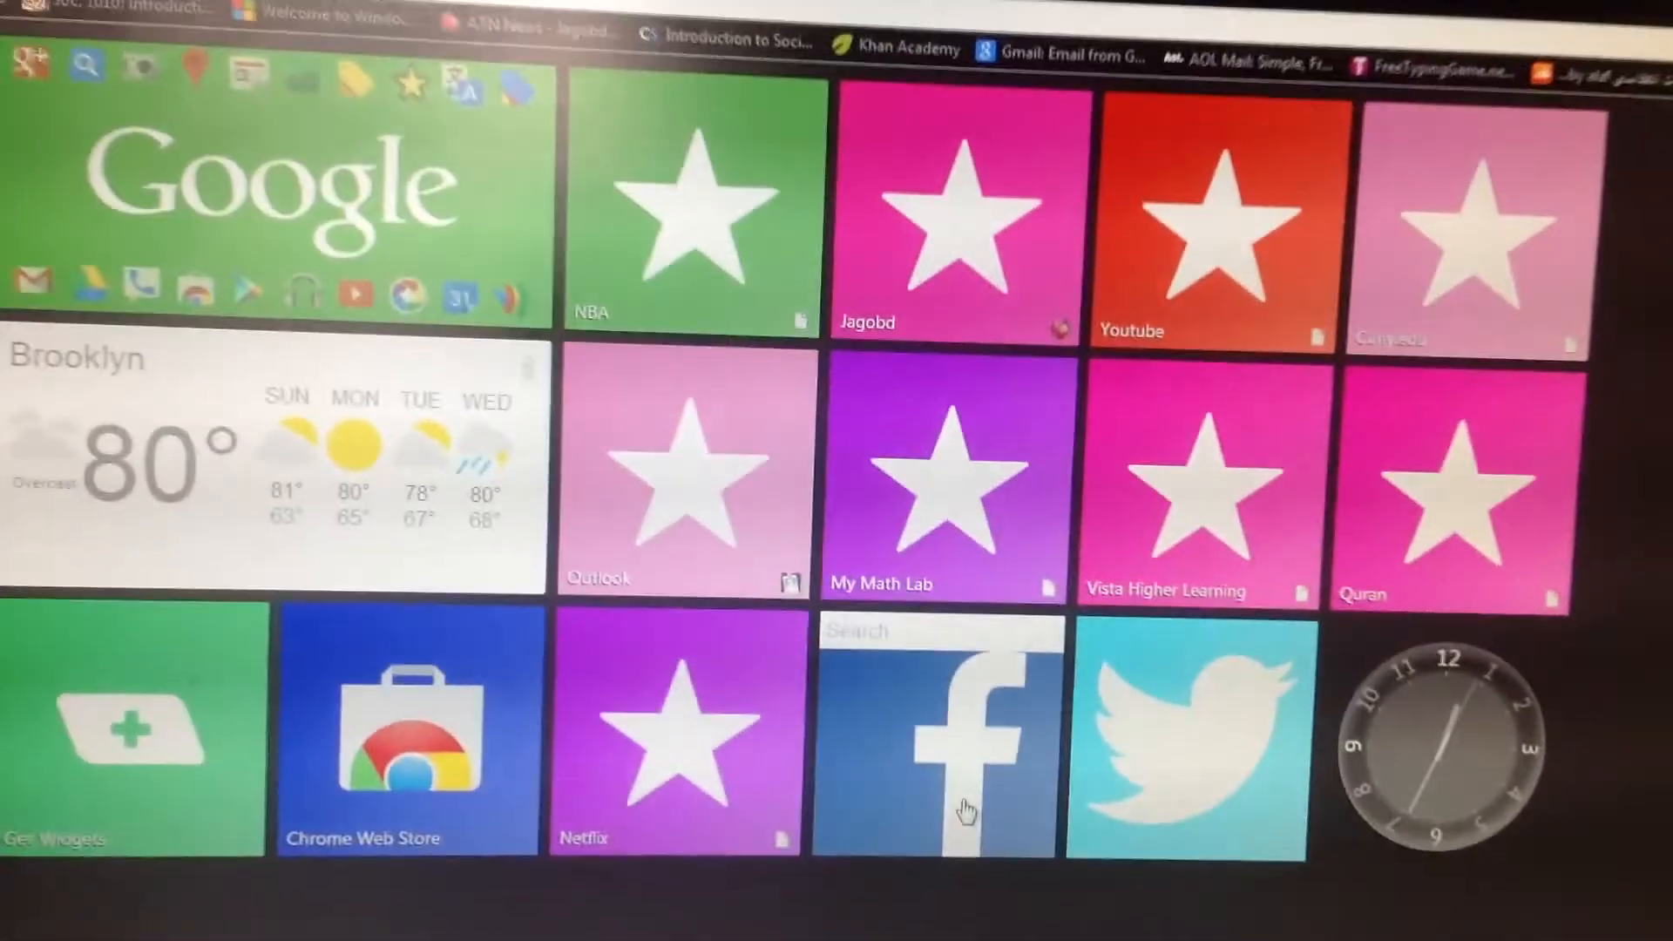
Step: Open Facebook from the Chrome new-tab tile to check that its sign-up page loads
left_click(934, 736)
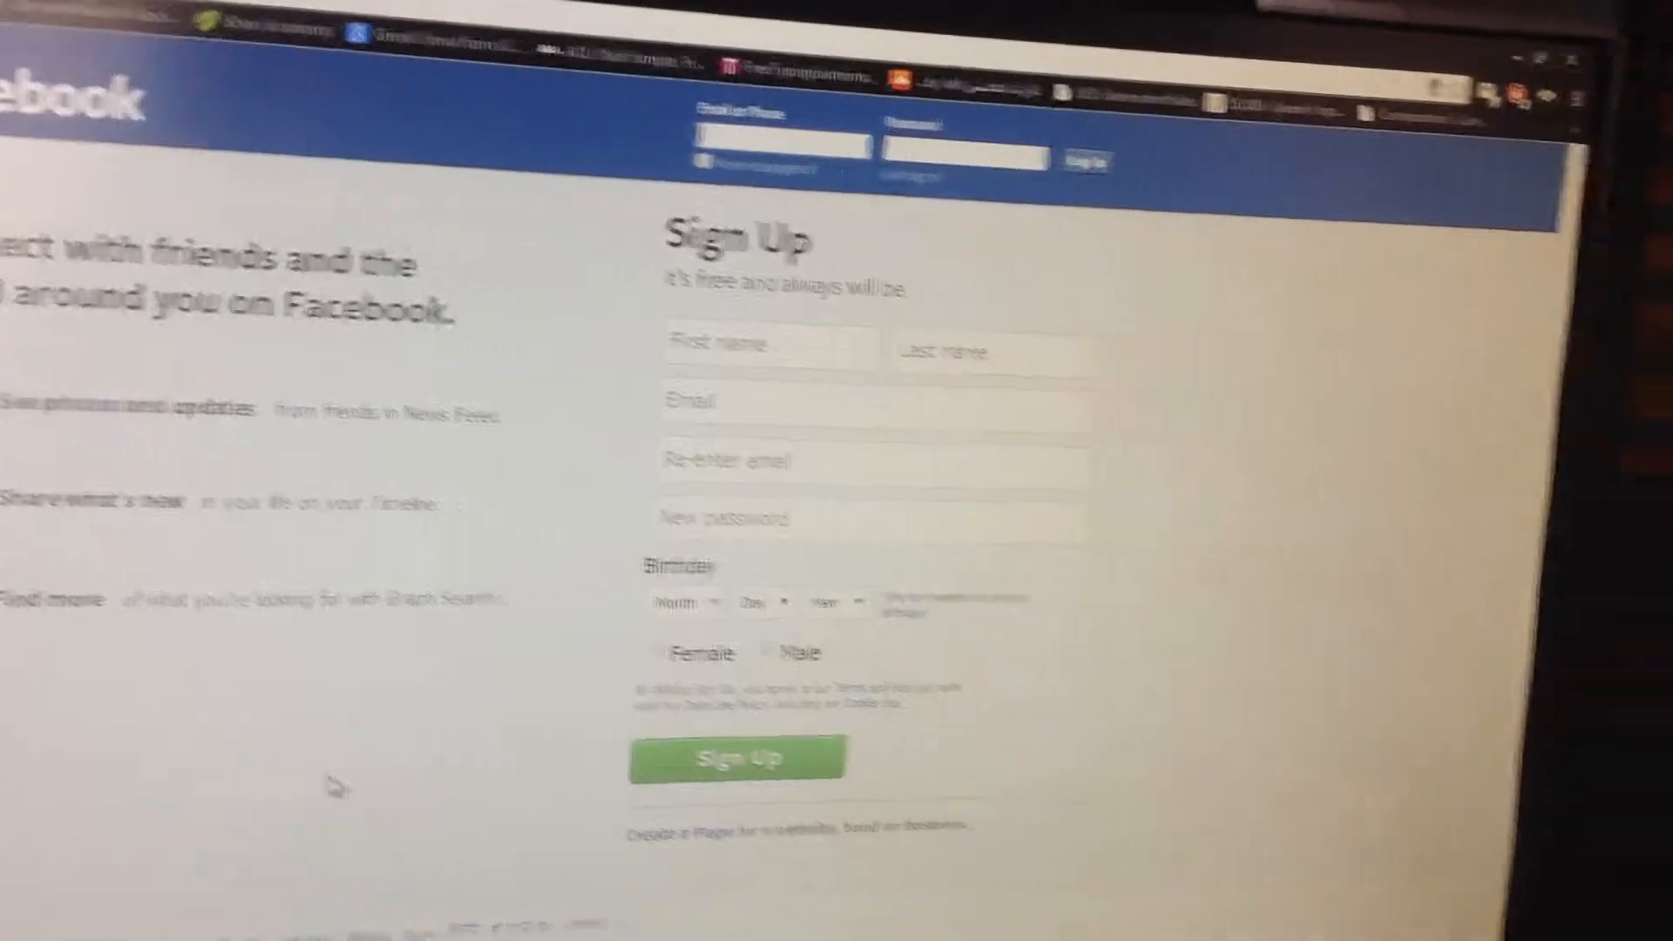